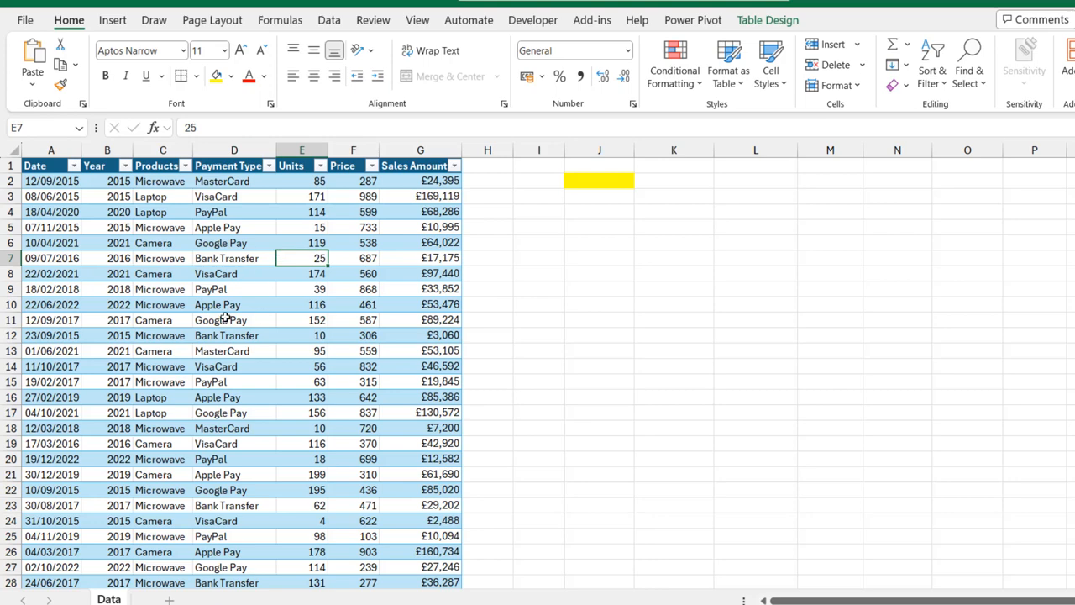
- Start a GROUPBY formula in J2 grouped by the Products and Payment Type columns
left_click(233, 273)
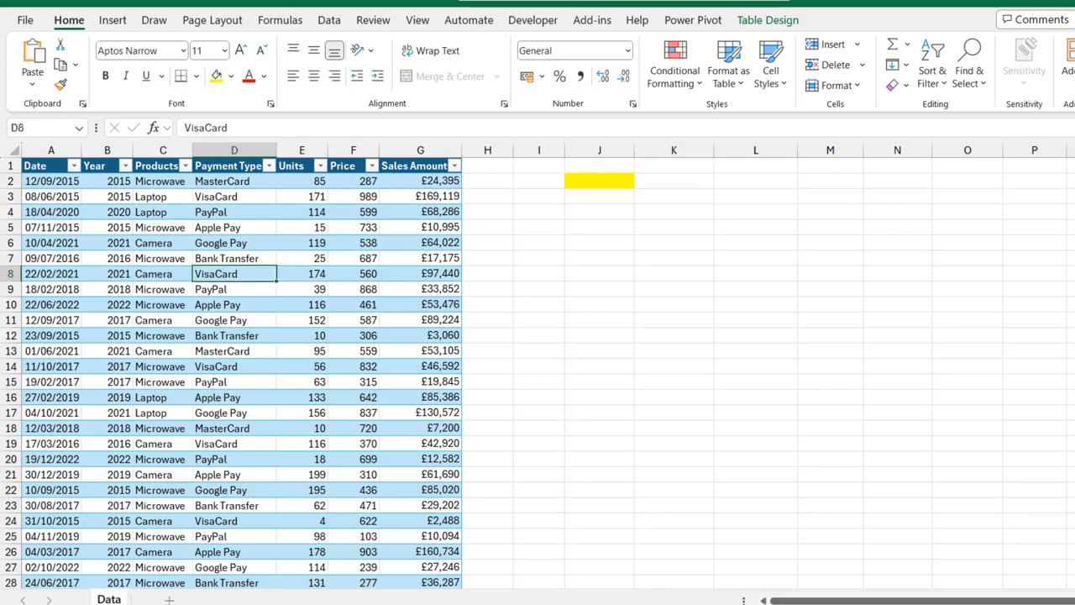
left_click(767, 19)
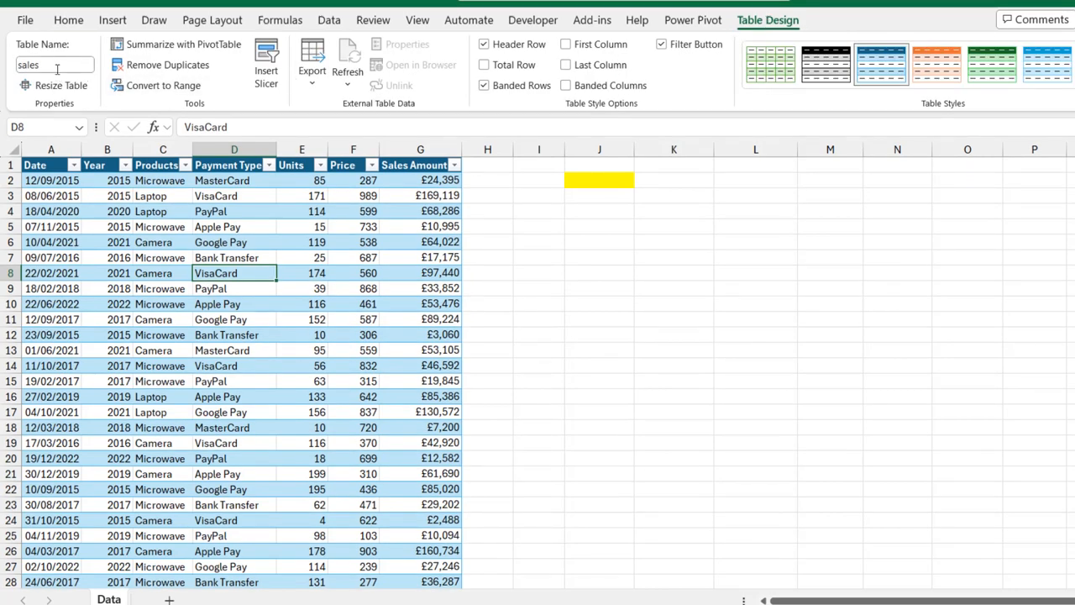
mouse_move(56, 65)
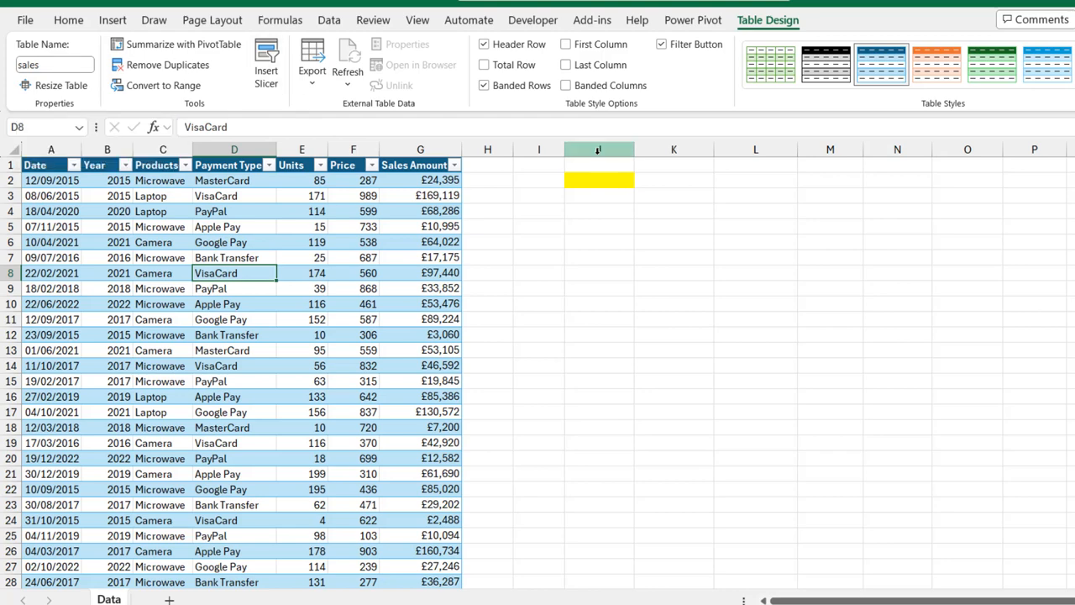
left_click(599, 180)
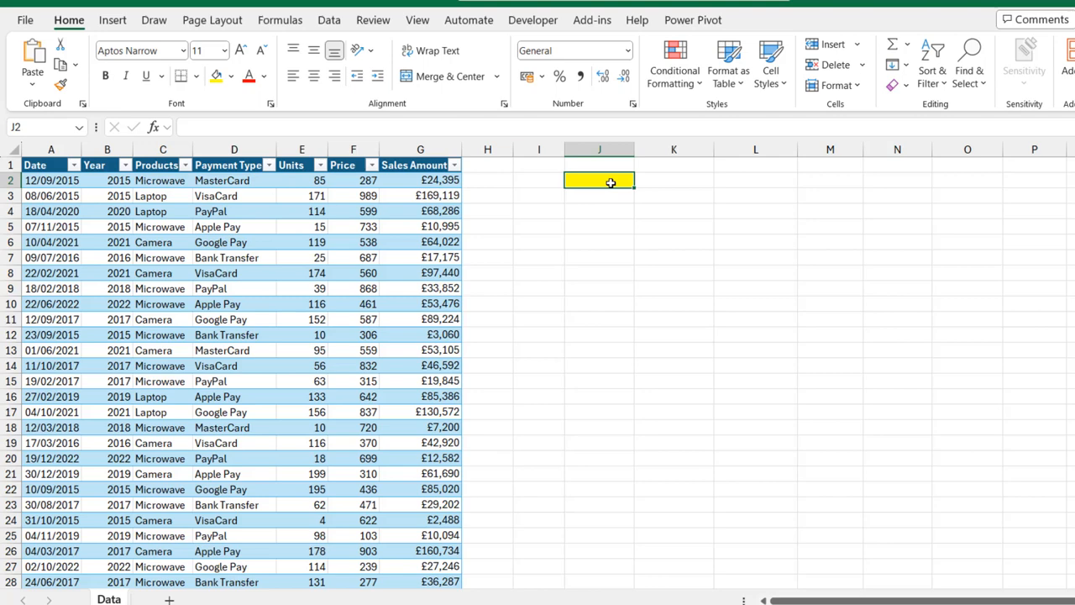
type("=gro")
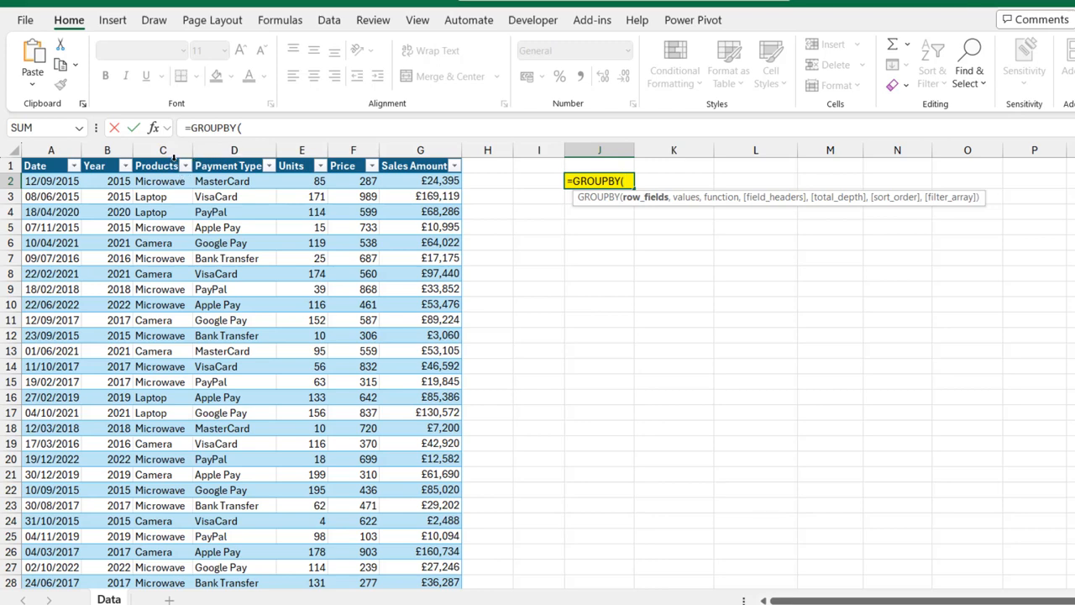
left_click_drag(163, 181, 233, 180)
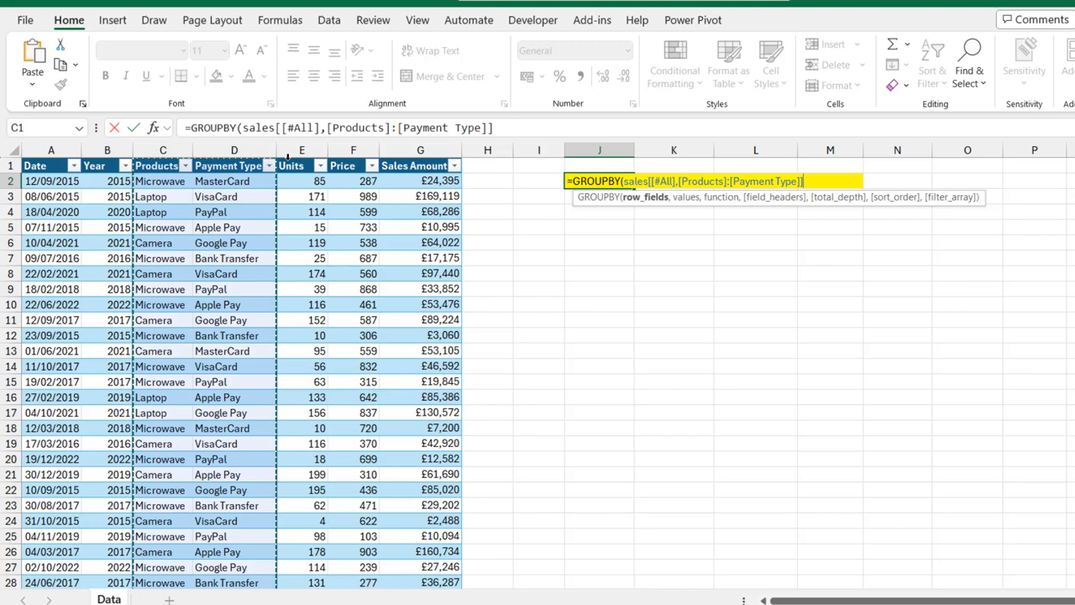
type(",sales[[#All],[Sales Amount]],")
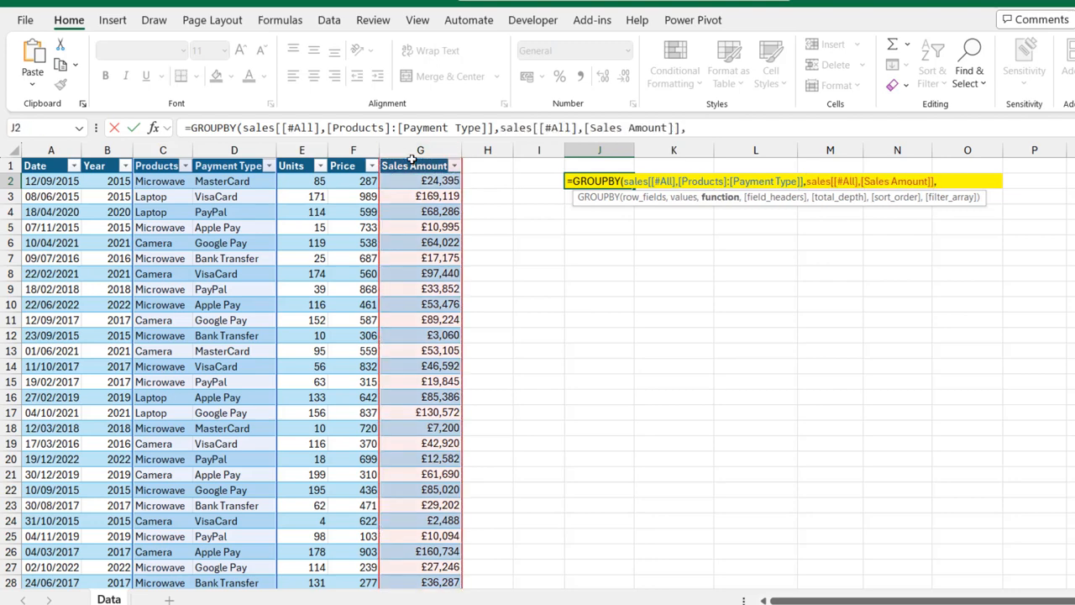
mouse_move(724, 203)
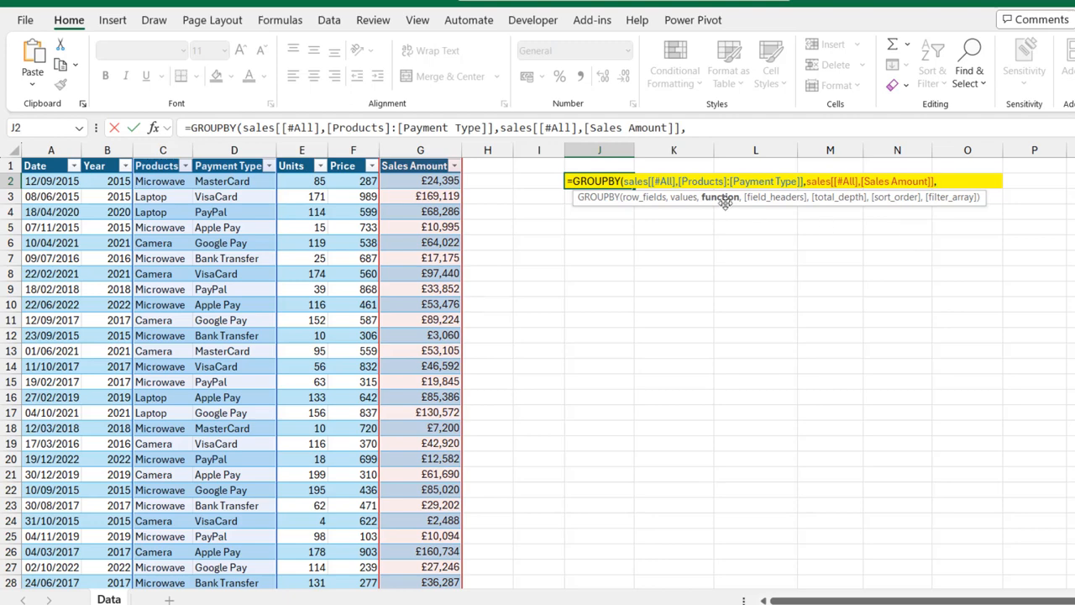
- Use HSTACK(SUM, AVERAGE, PERCENTOF) as the formula's aggregation function argument
type("H")
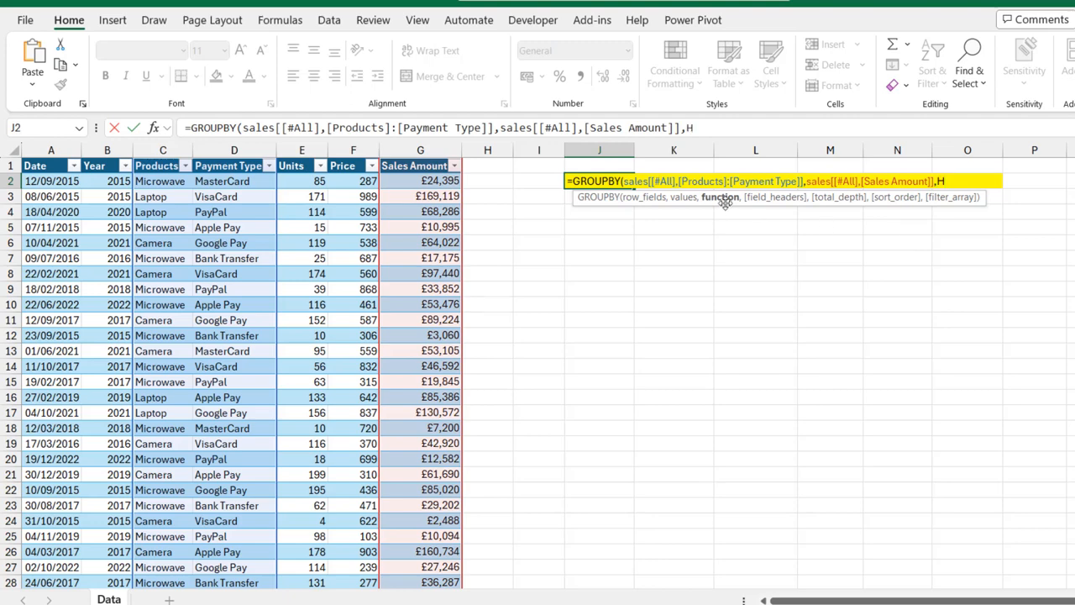
type("STACK")
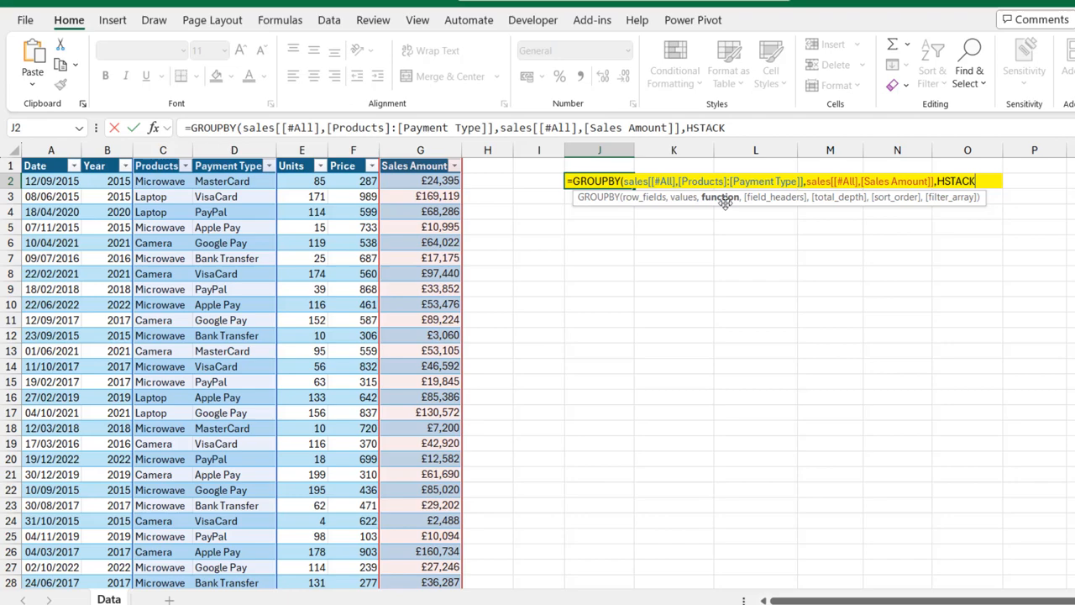
type("(")
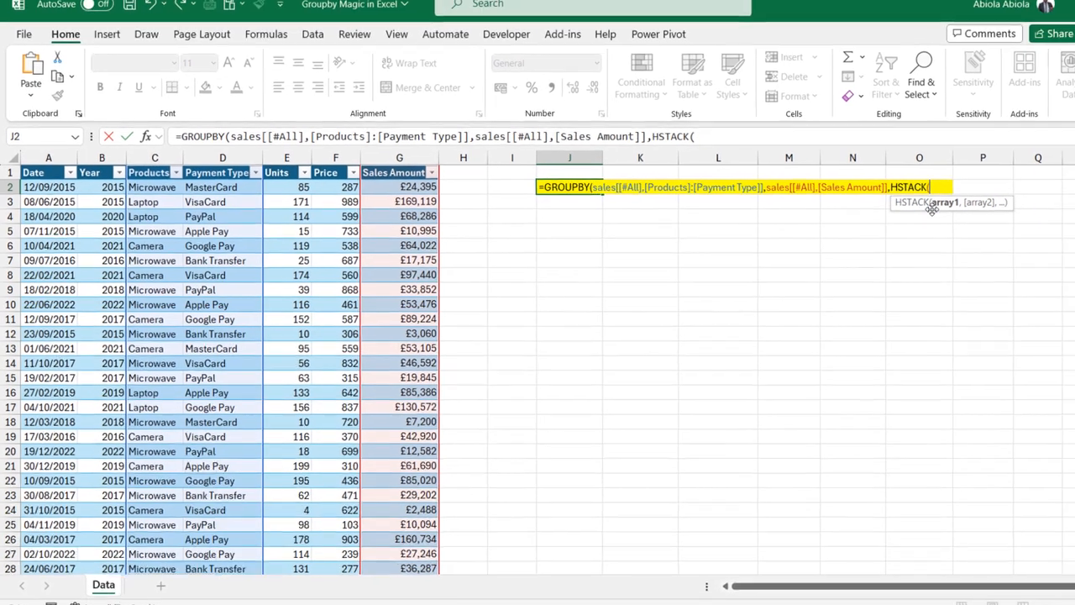
type("SUM,")
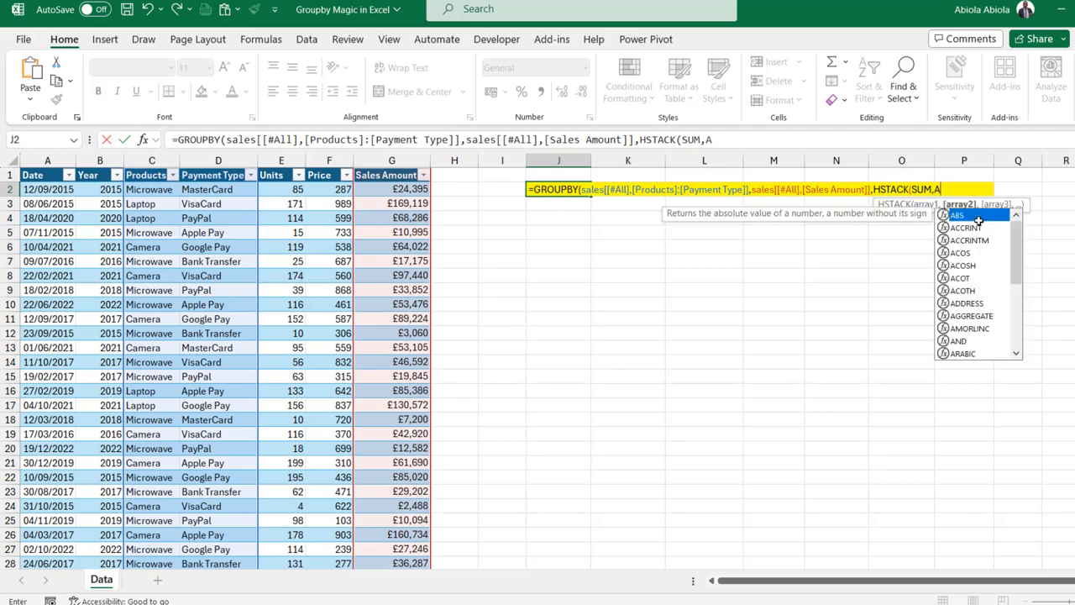
type("AVERAGE")
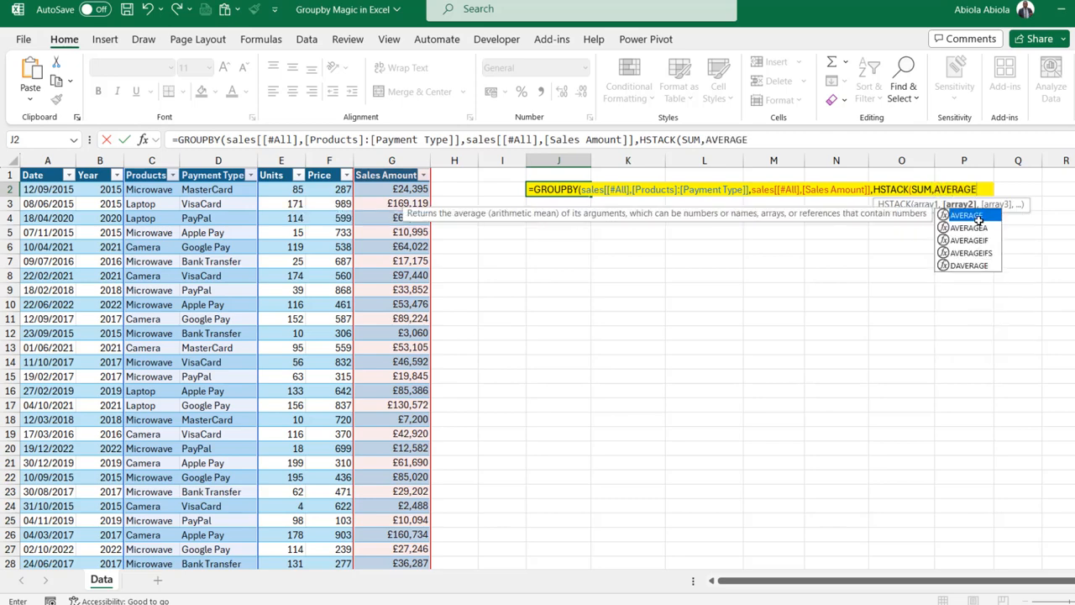
type(",")
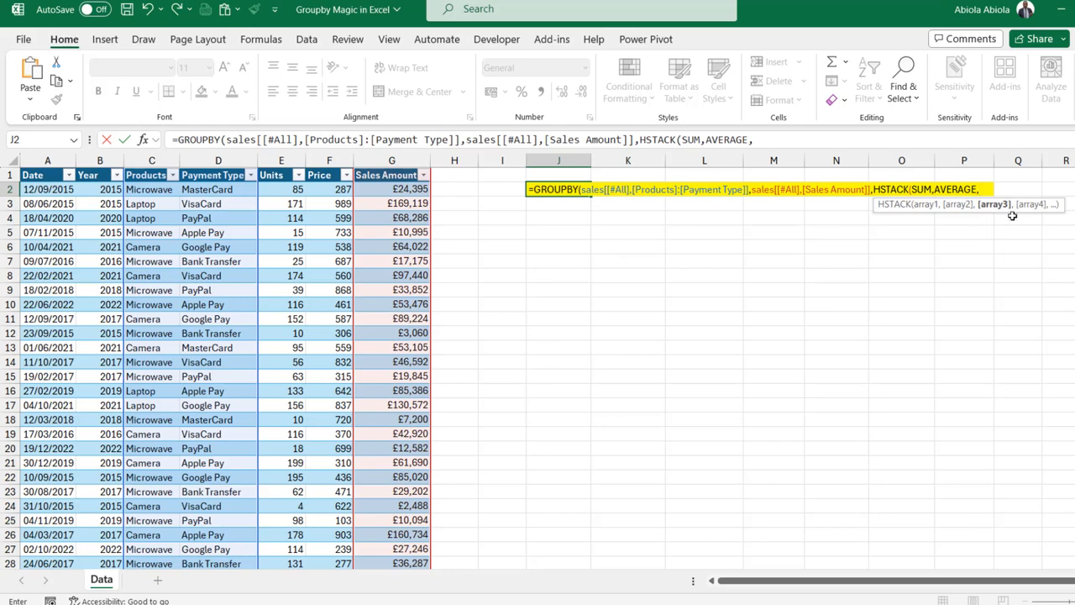
type("PERCENTOF")
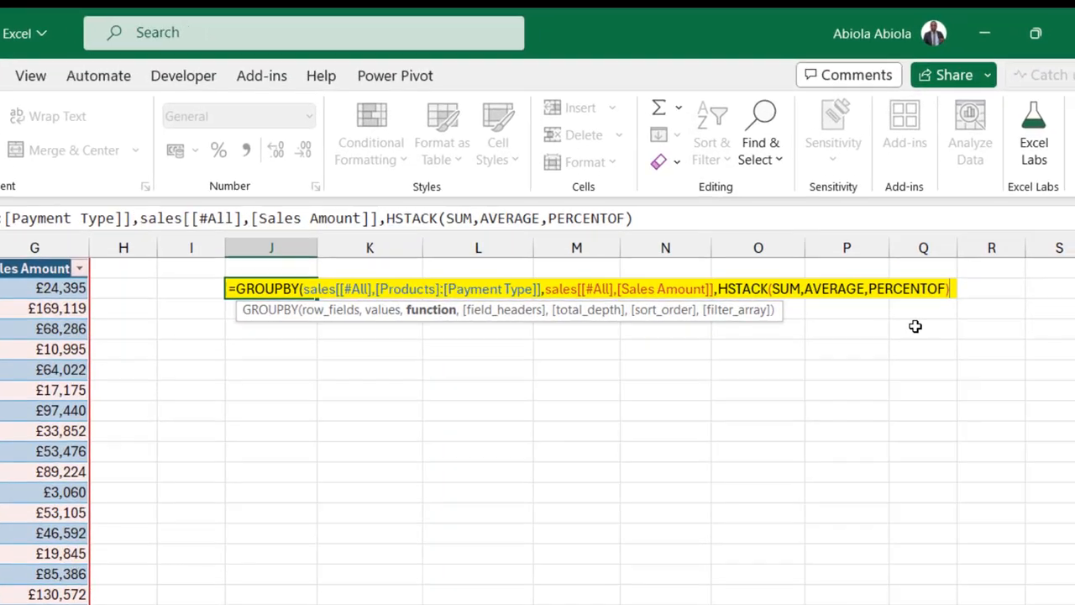
- Add field headers (3) and grand and subtotals at top (-2), then commit the formula
type(",")
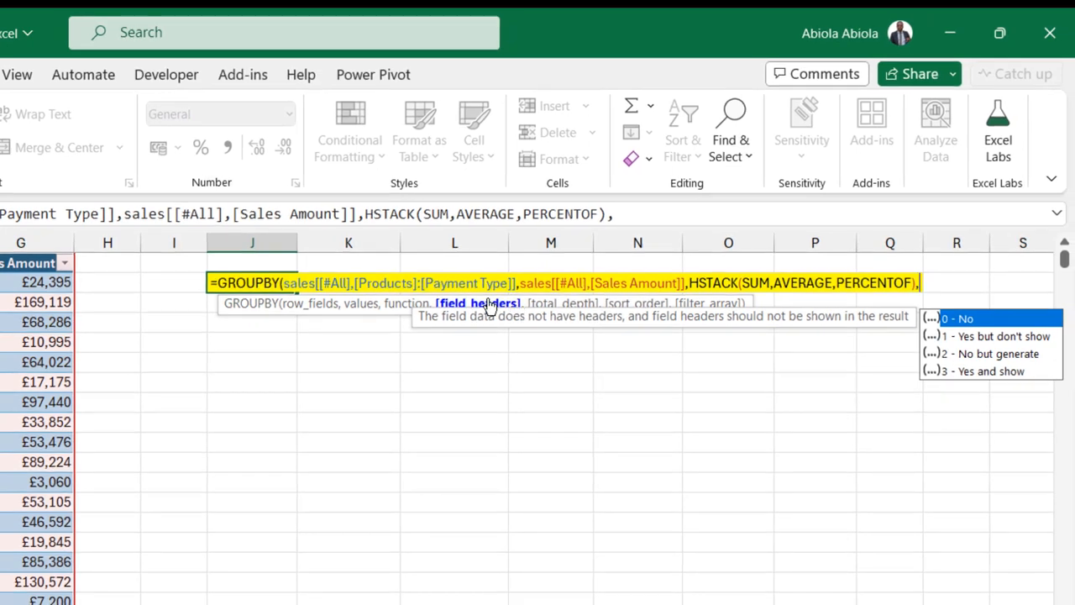
mouse_move(990, 382)
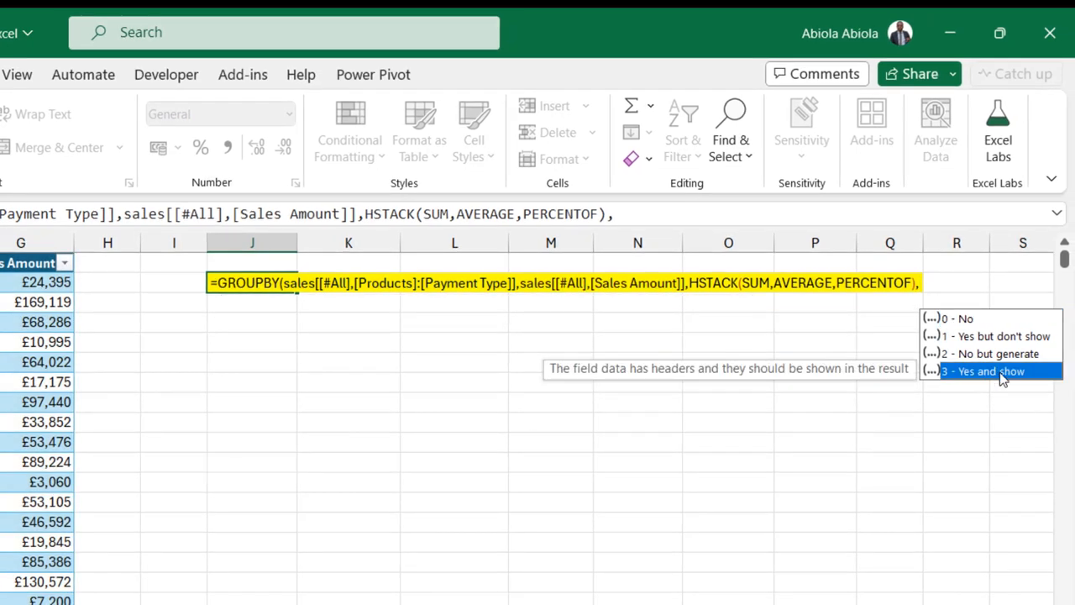
left_click(993, 370)
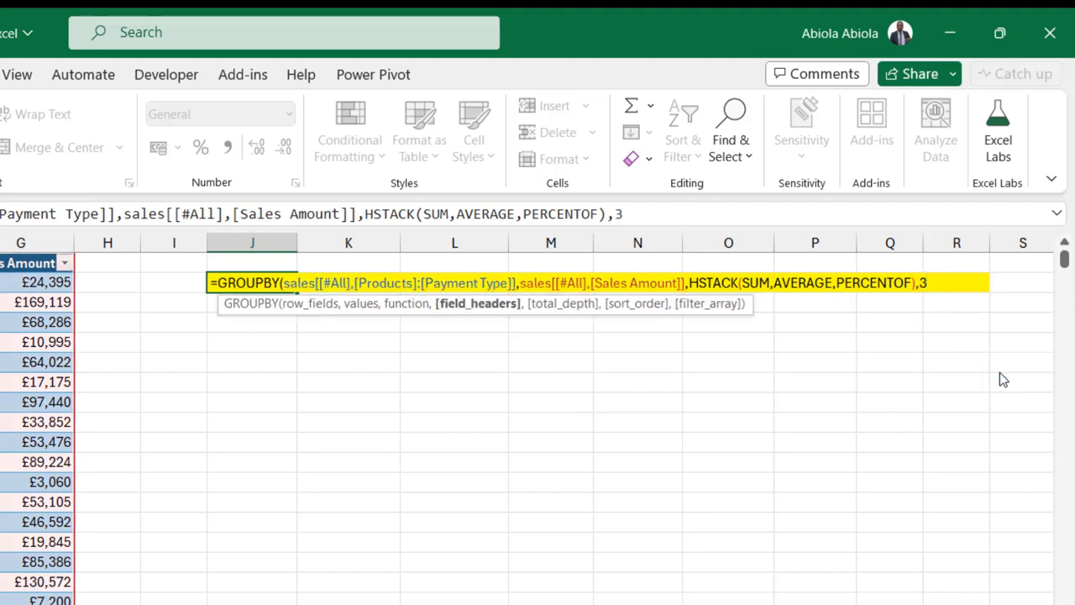
type(",")
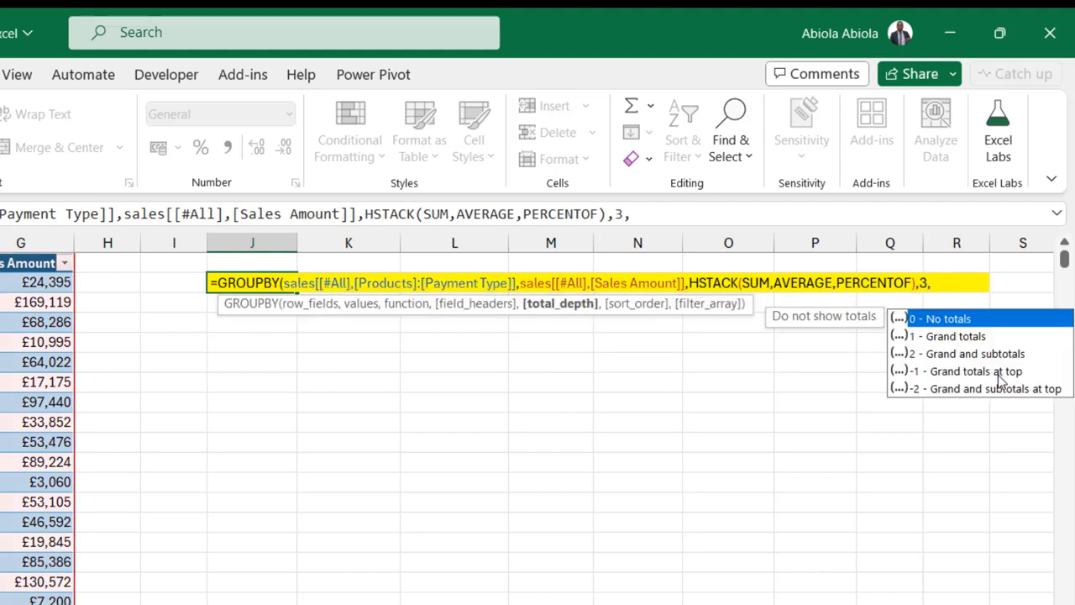
mouse_move(560, 303)
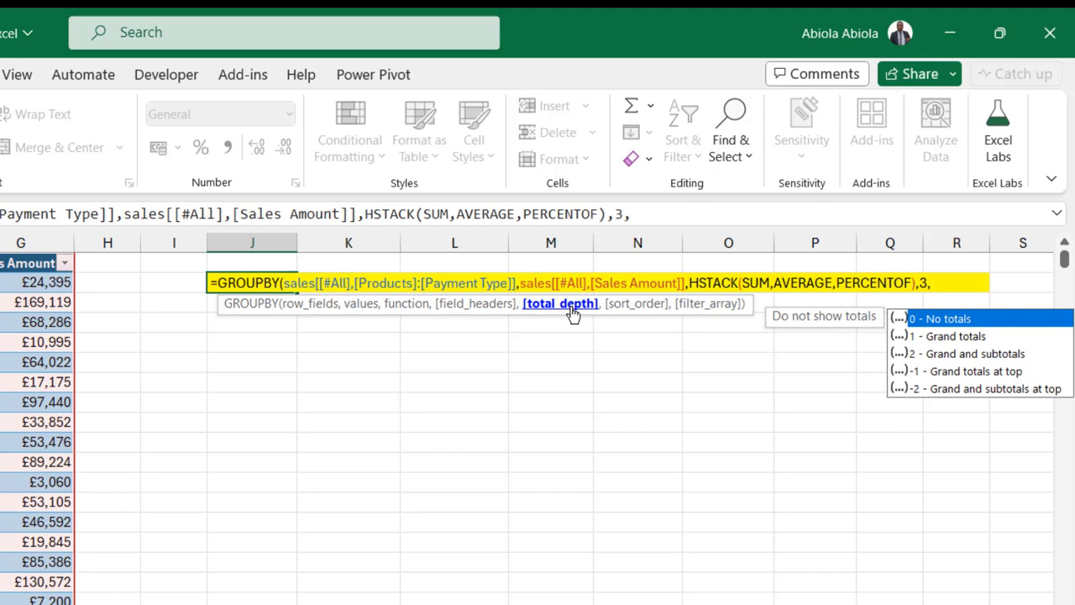
mouse_move(922, 371)
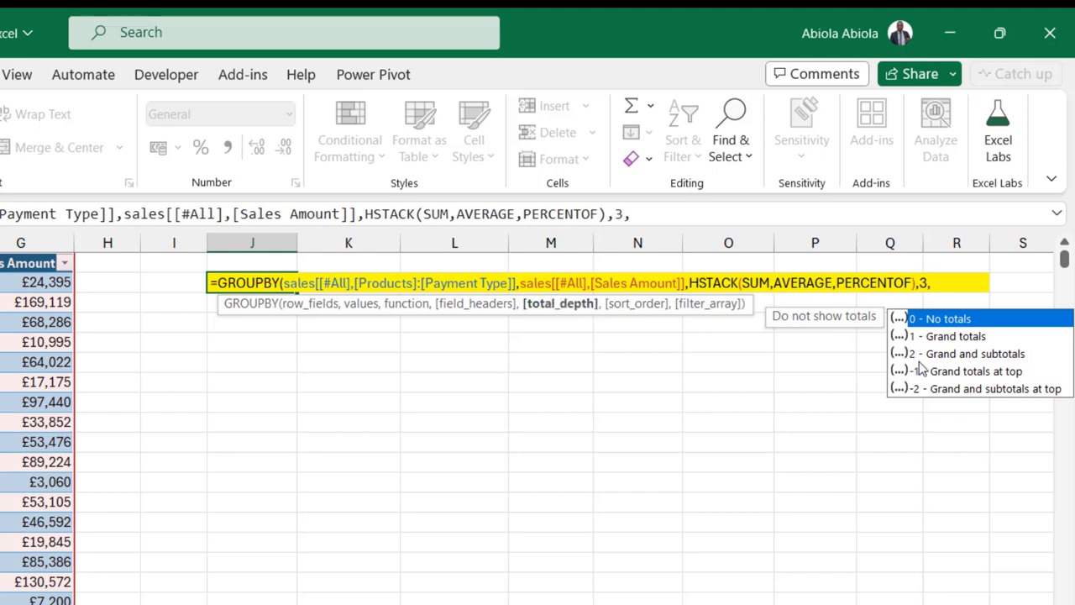
mouse_move(981, 397)
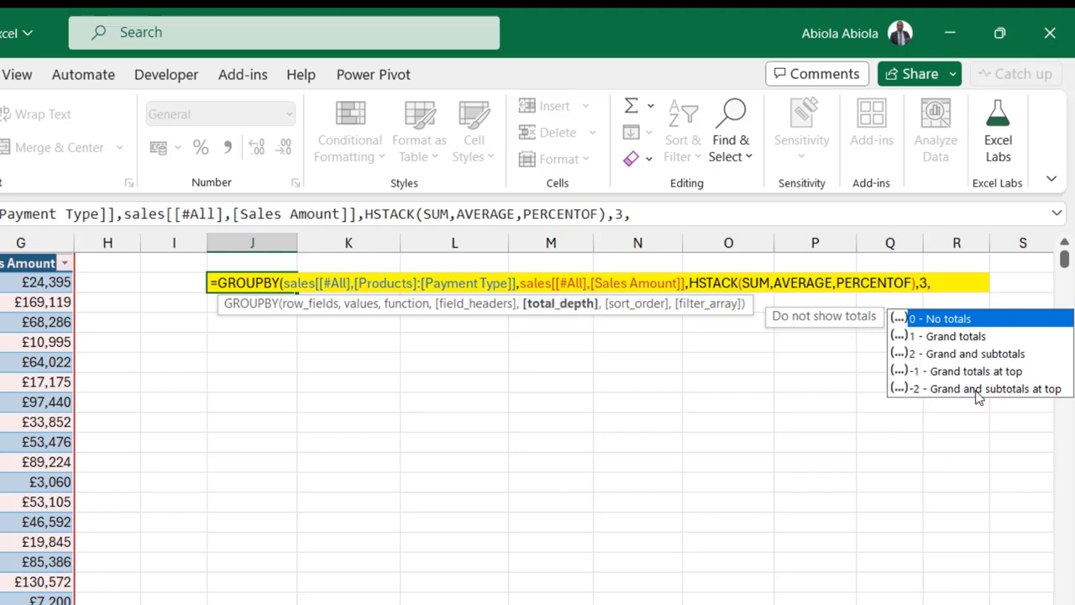
left_click(973, 388)
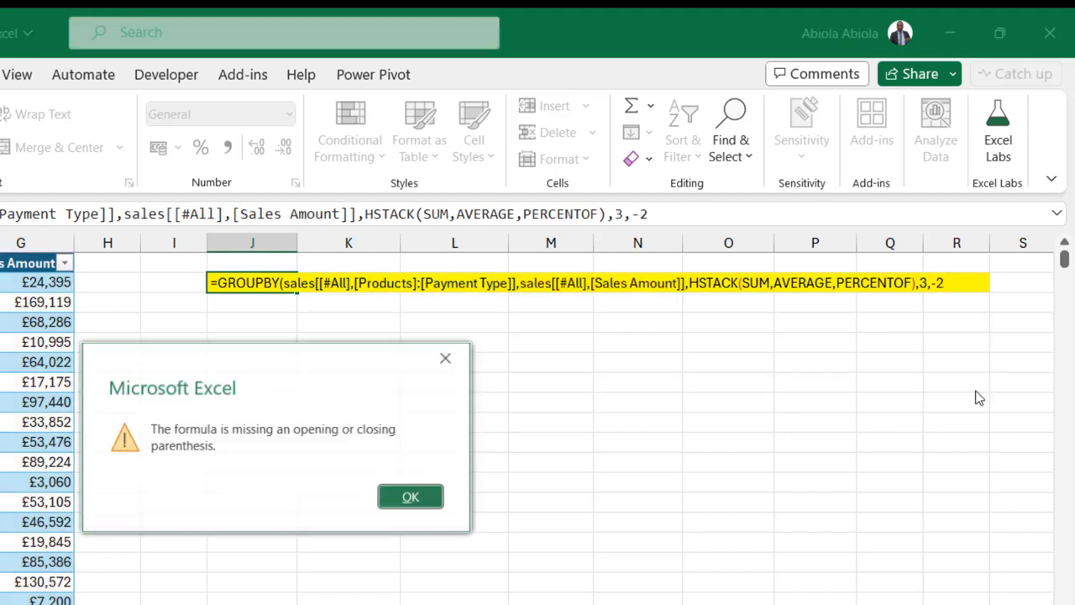
left_click(409, 496)
type(")")
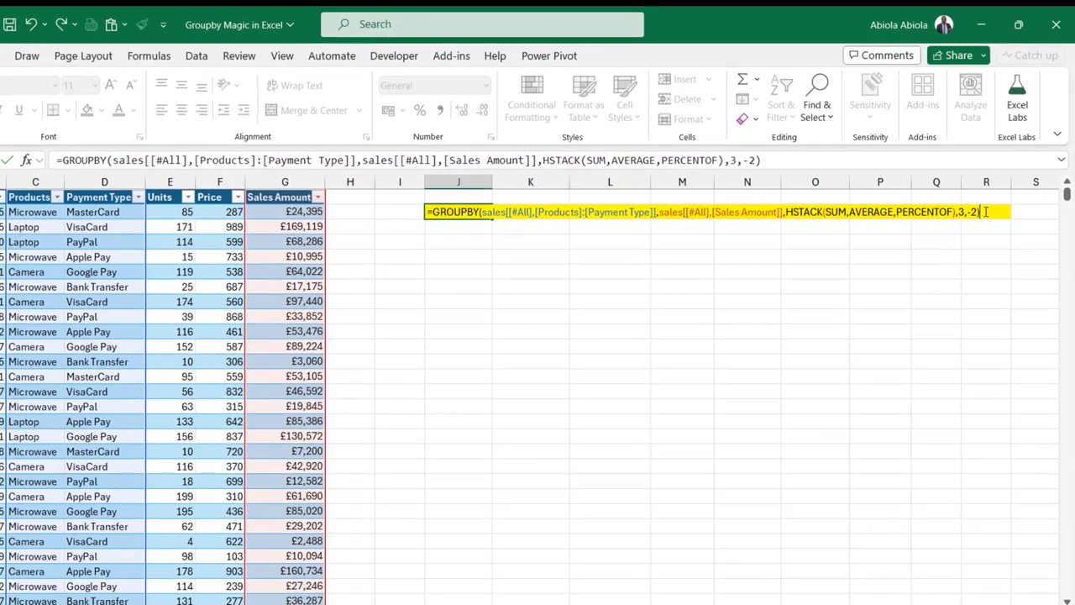
key("Enter")
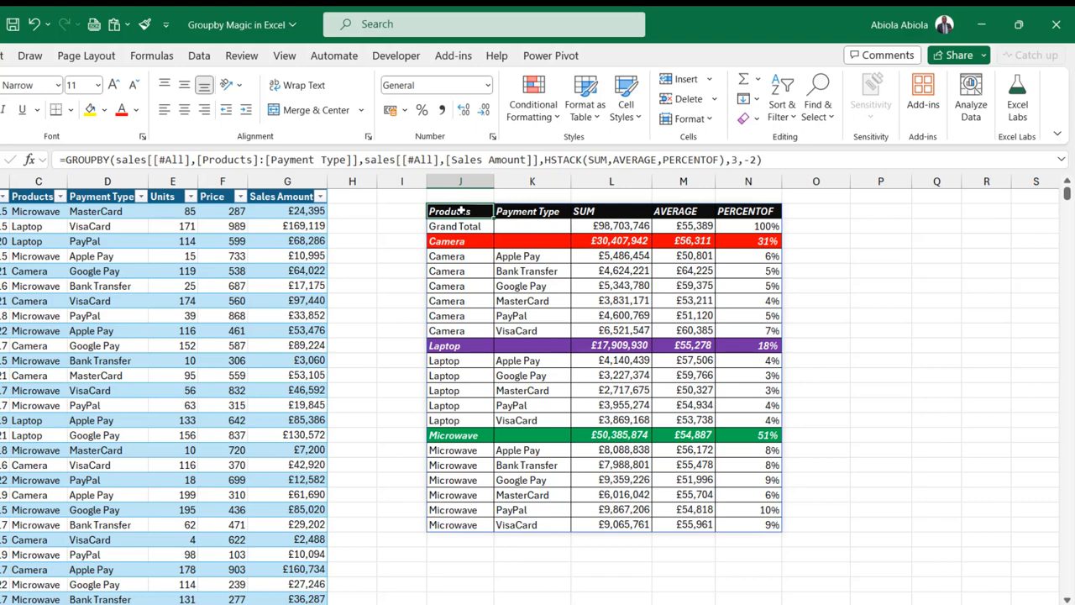
mouse_move(689, 222)
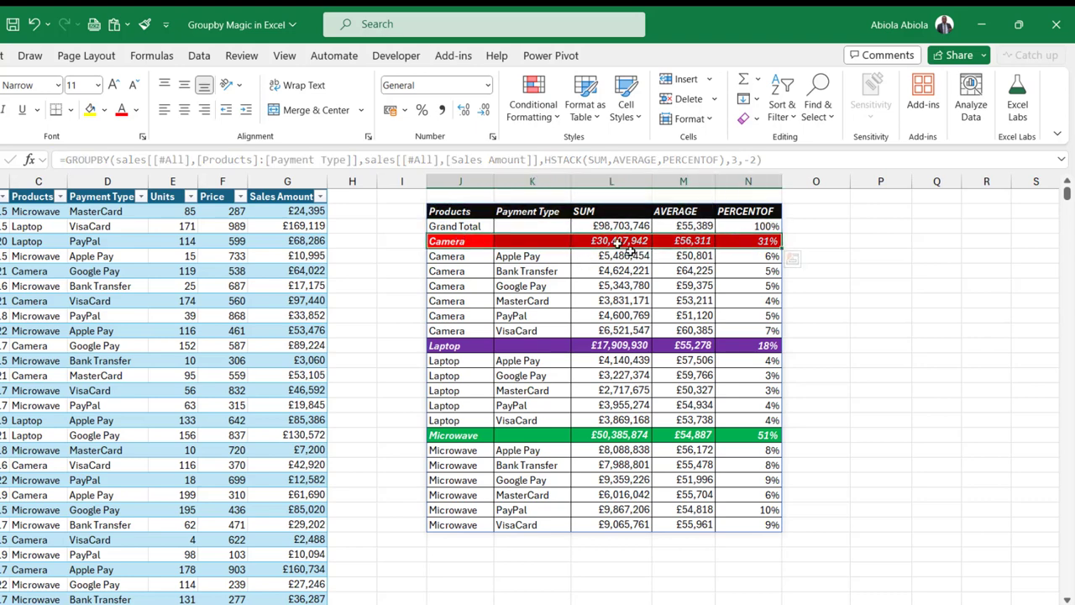
mouse_move(455, 360)
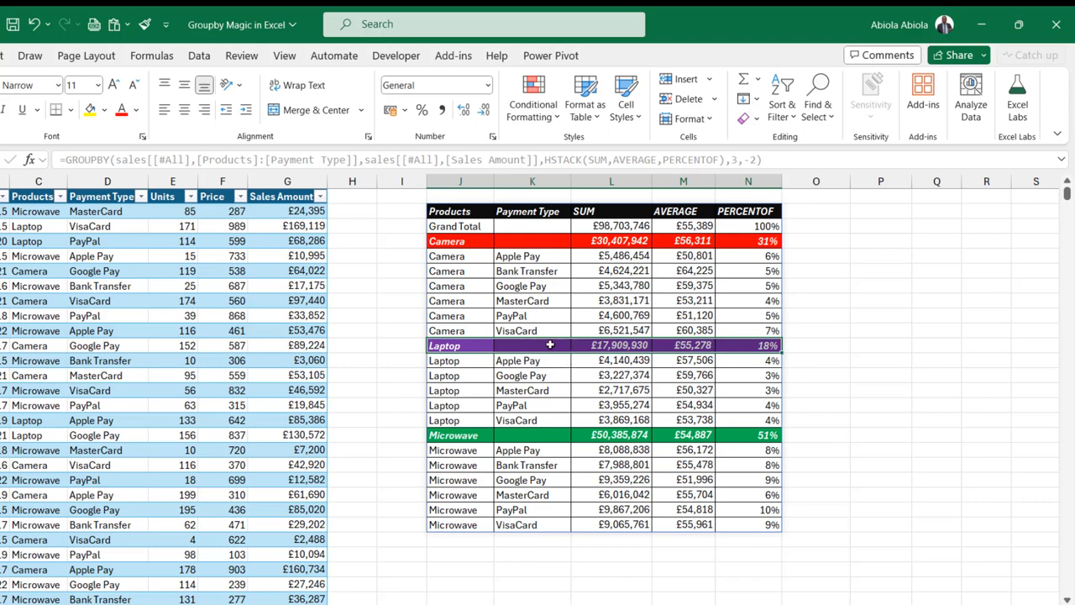
mouse_move(440, 435)
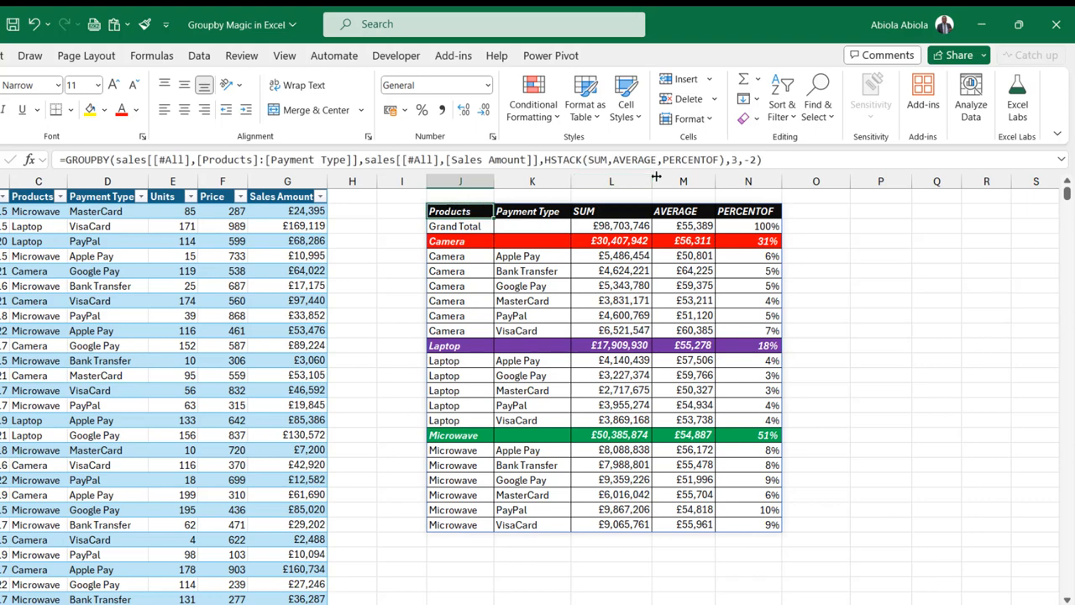
mouse_move(495, 257)
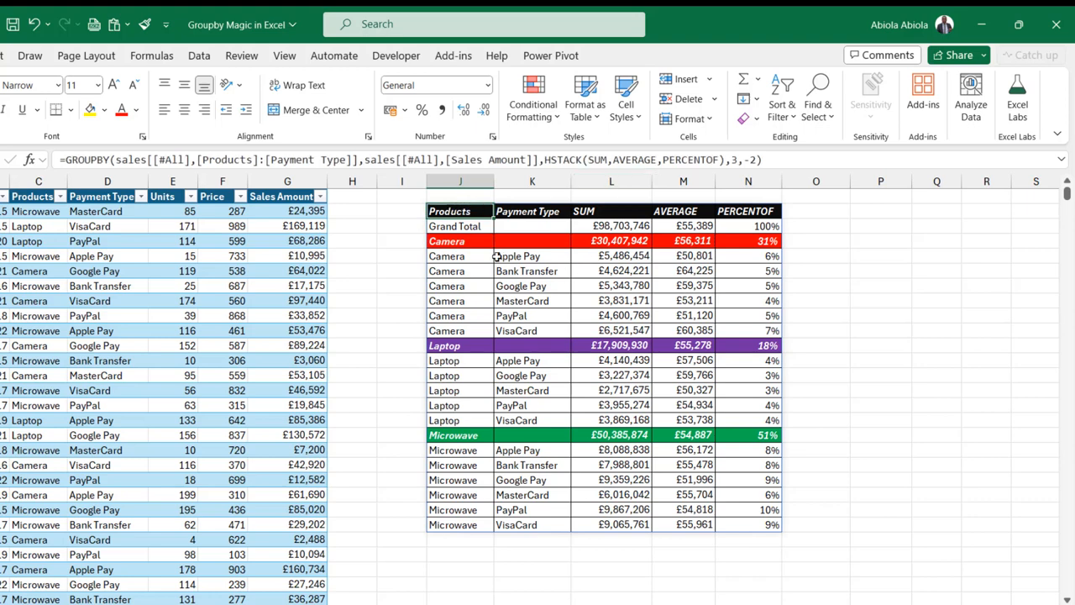
left_click(530, 211)
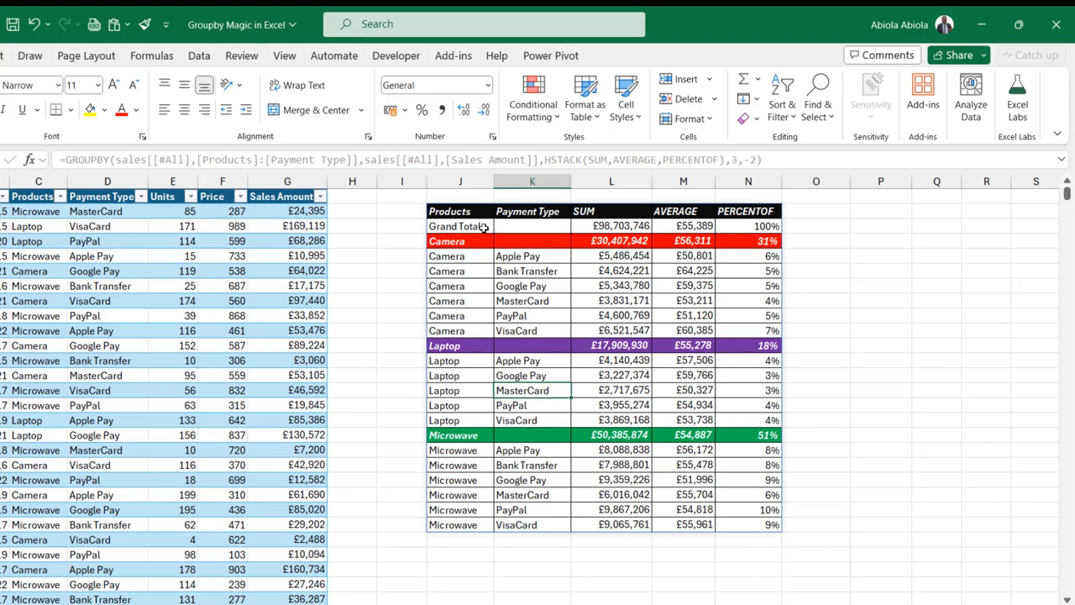
left_click(453, 211)
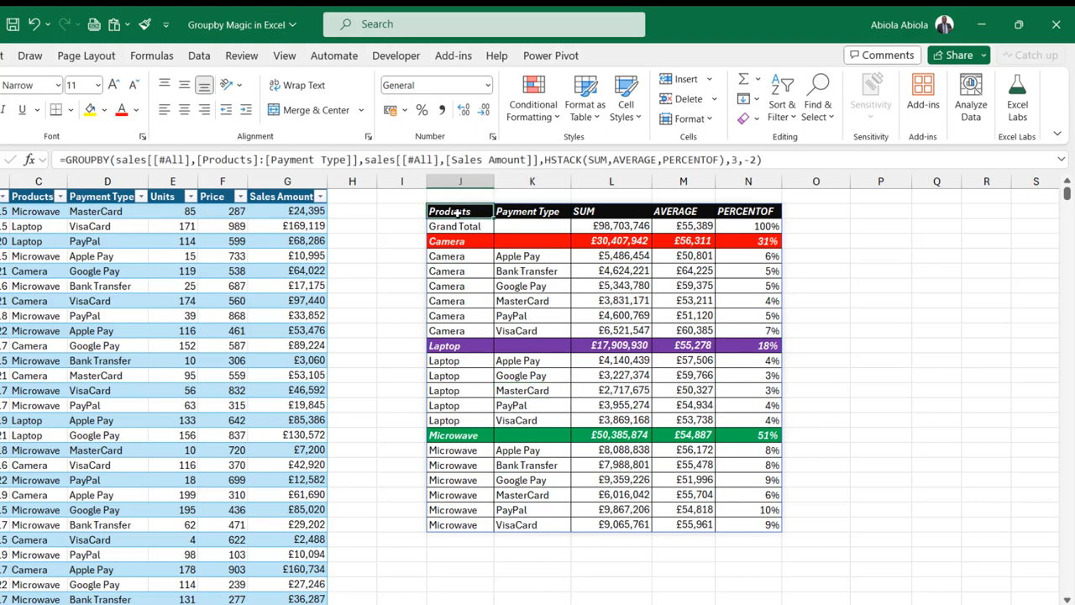